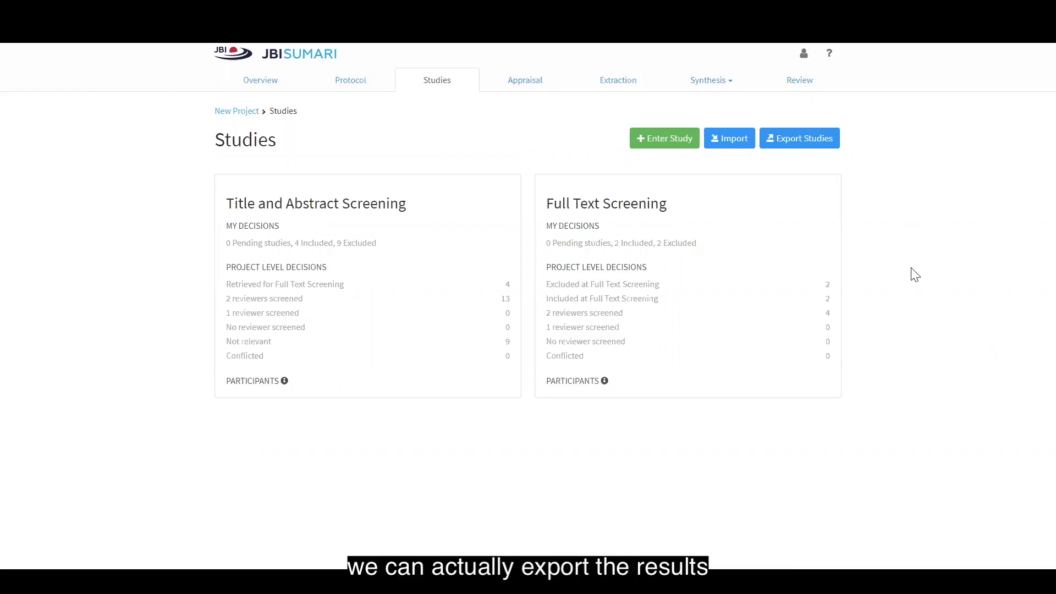
# Step: Open the Export Studies dialog from the Studies page
pyautogui.click(800, 138)
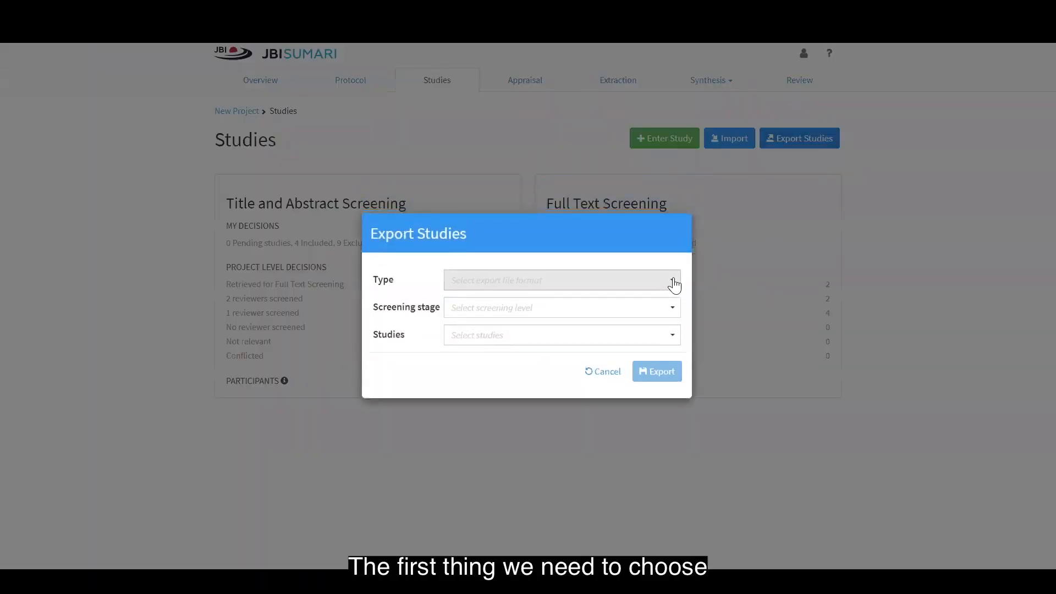
# Step: Choose .DOCX as the export file type
pyautogui.click(561, 280)
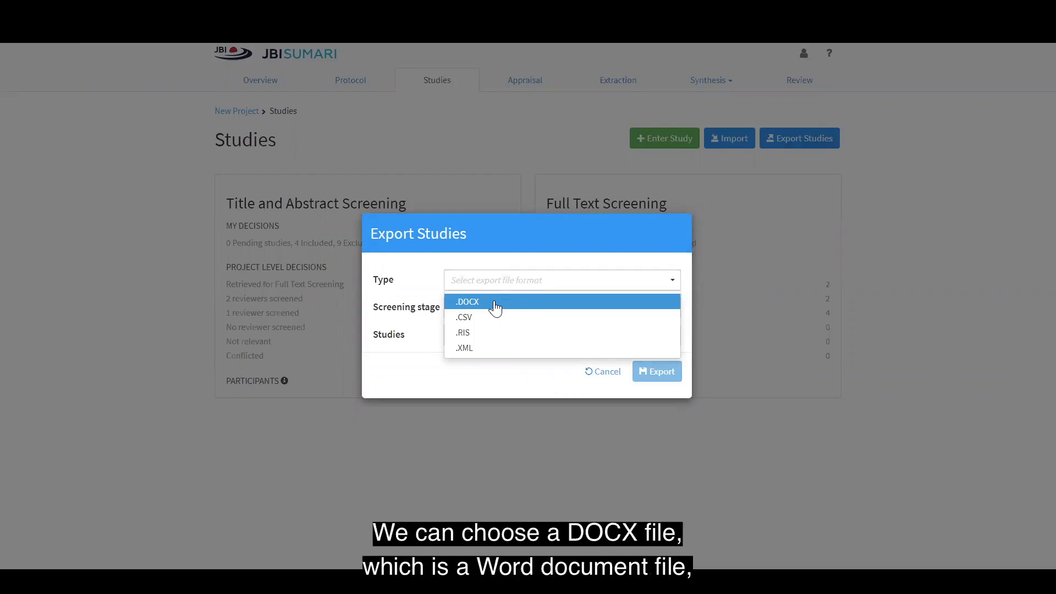
pyautogui.moveTo(489, 313)
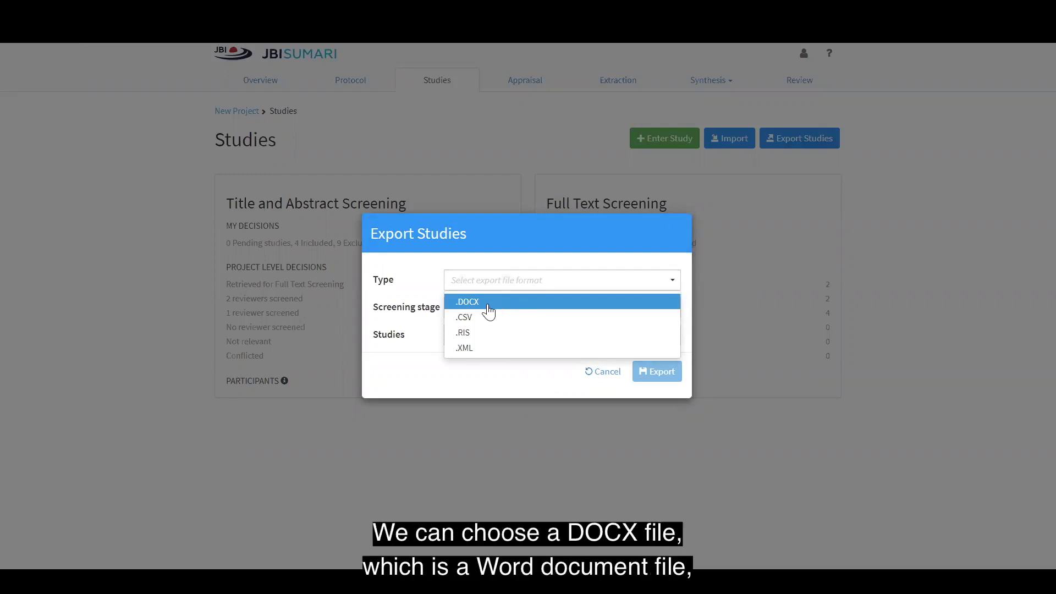
pyautogui.moveTo(483, 327)
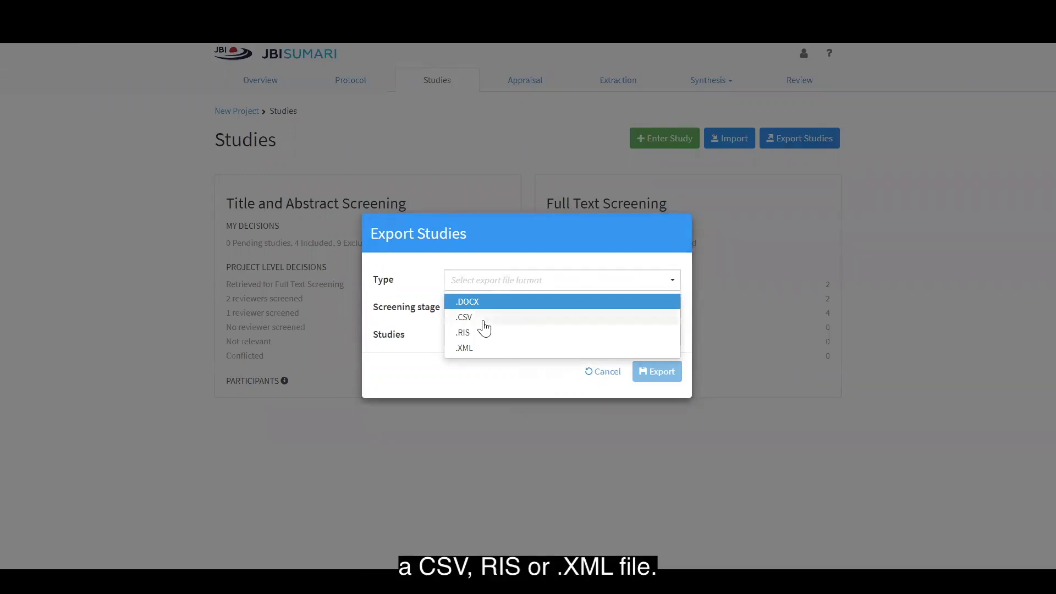
pyautogui.moveTo(481, 357)
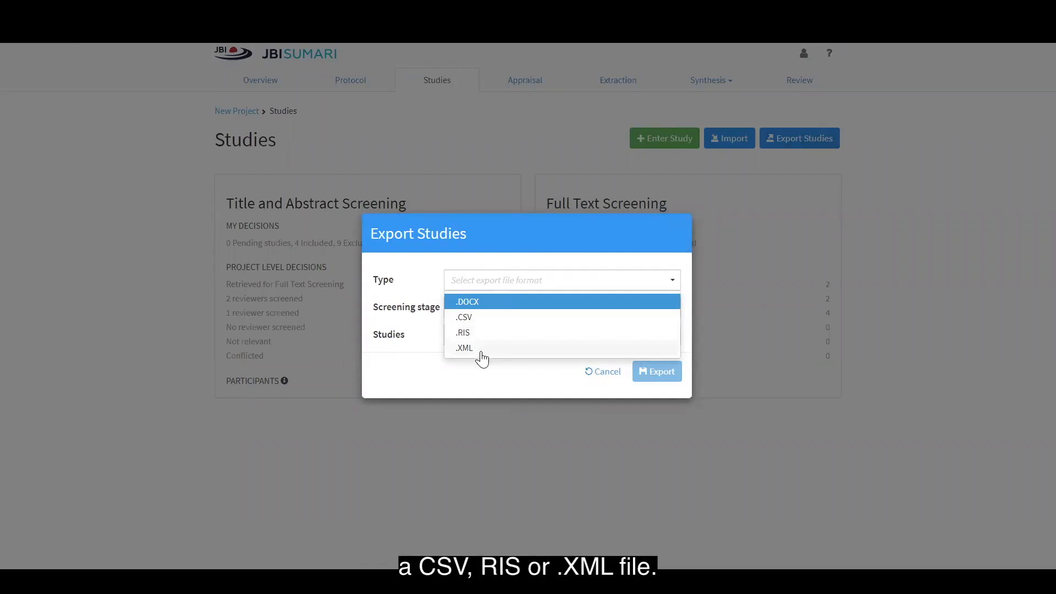
pyautogui.moveTo(481, 362)
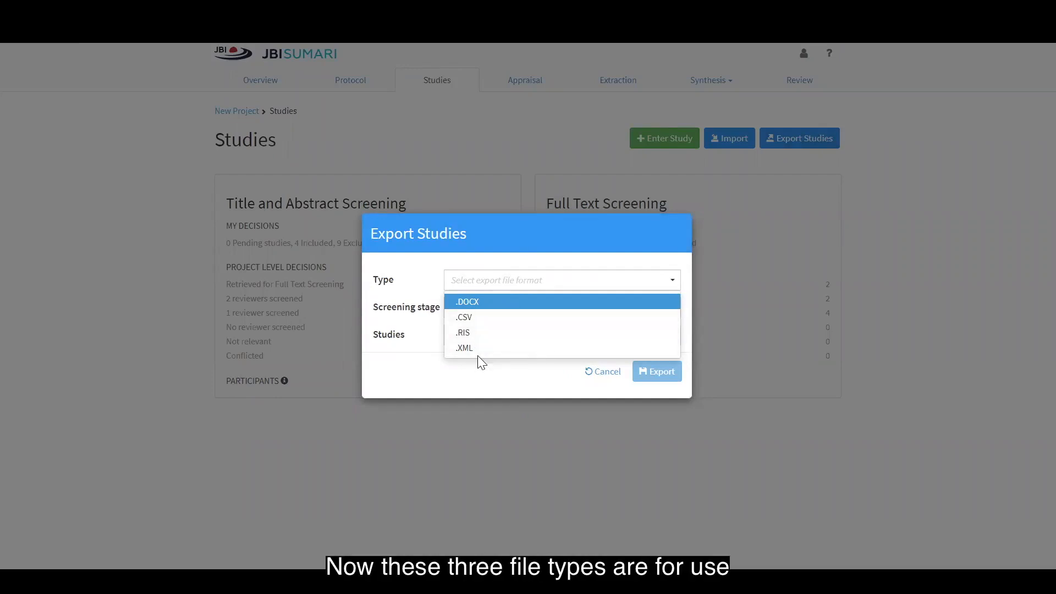
pyautogui.moveTo(534, 259)
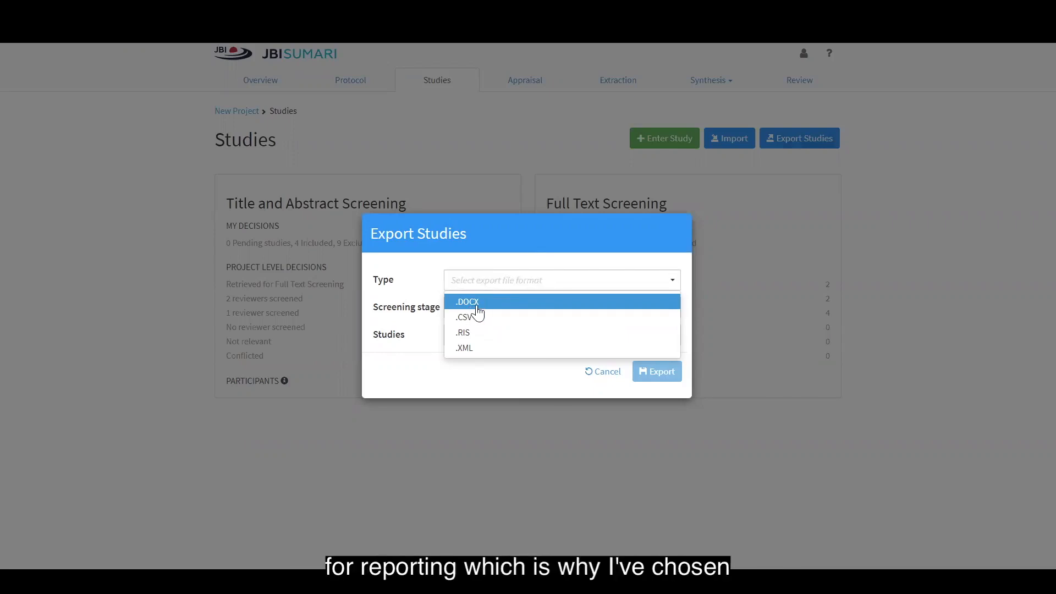
pyautogui.click(467, 302)
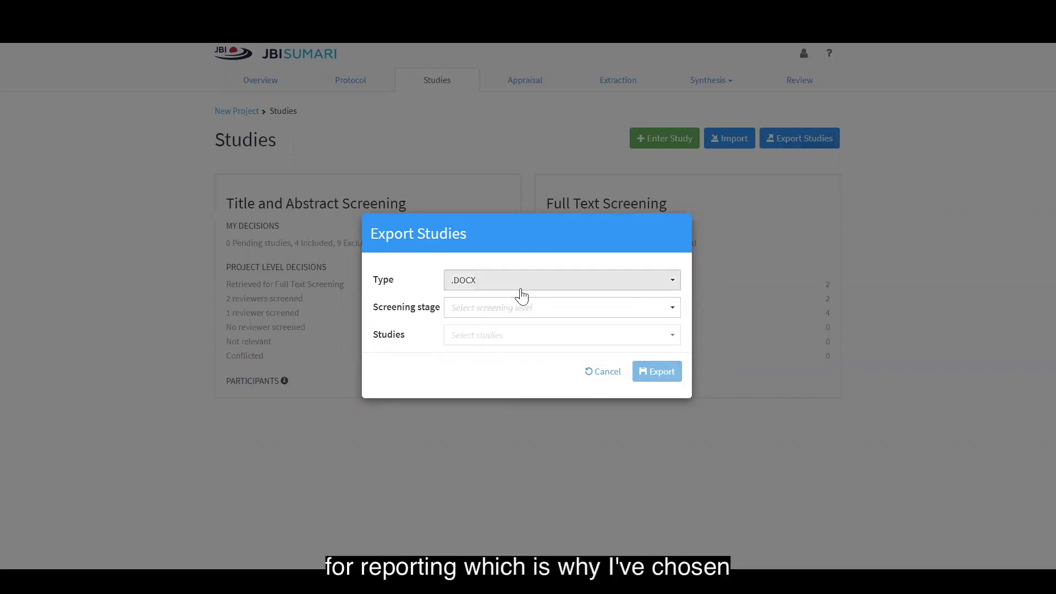
pyautogui.moveTo(662, 317)
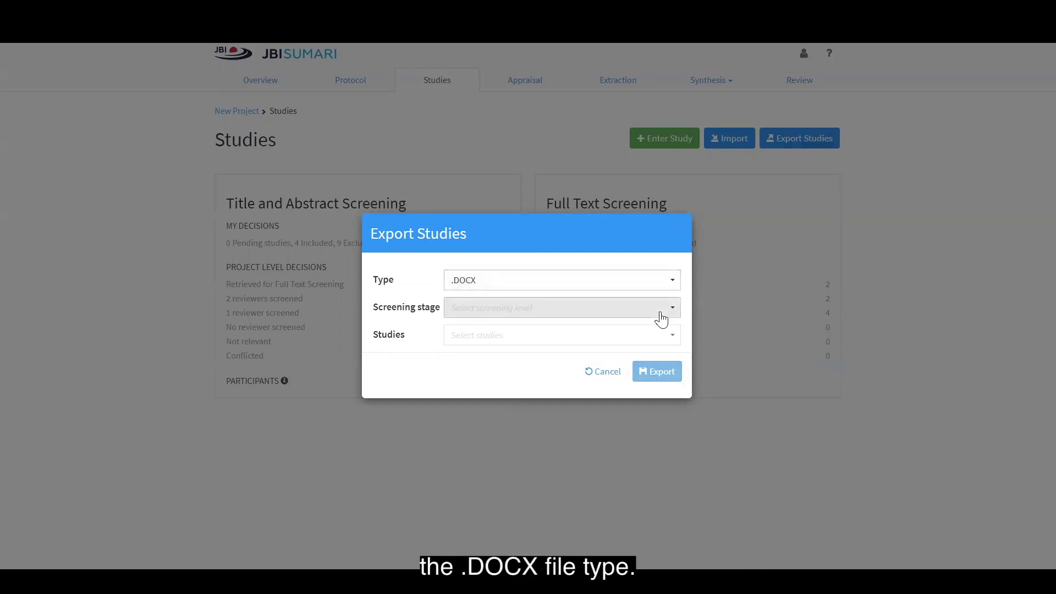
pyautogui.moveTo(673, 319)
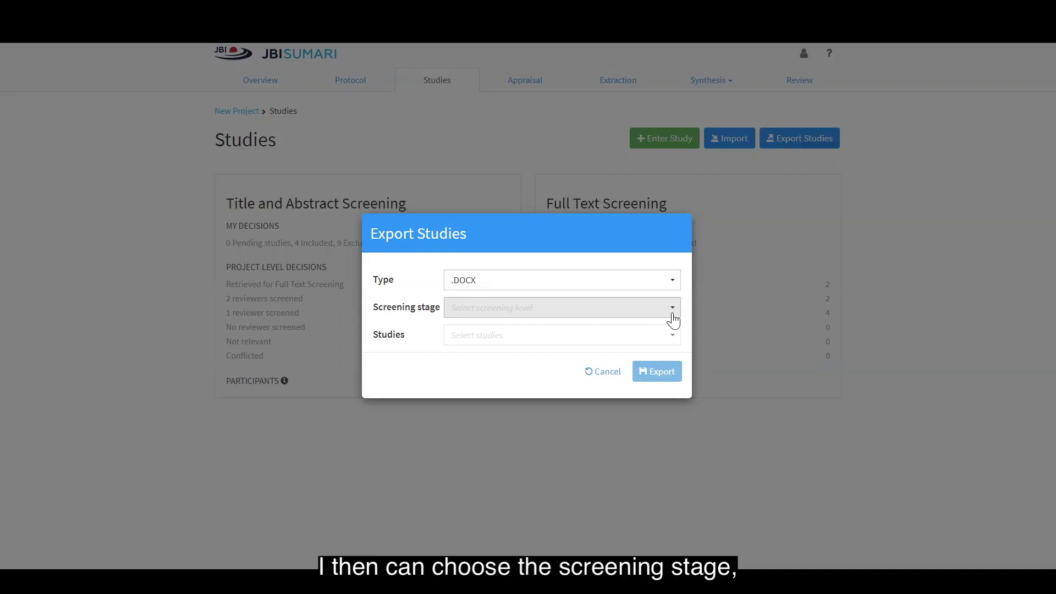
# Step: Export All Screening stages as a DOCX report and open the generated document
pyautogui.click(561, 307)
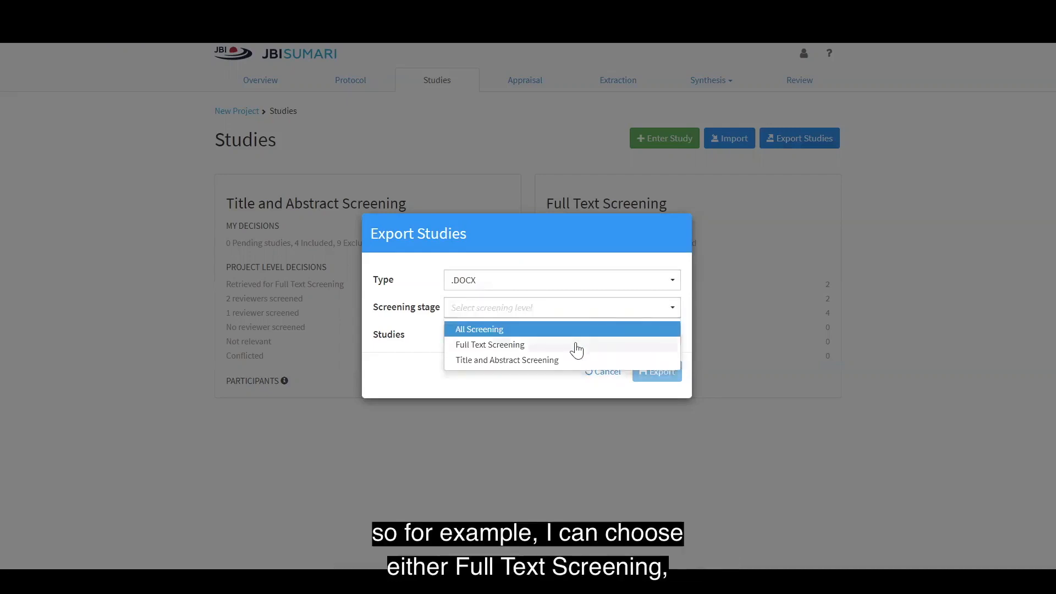
pyautogui.moveTo(548, 365)
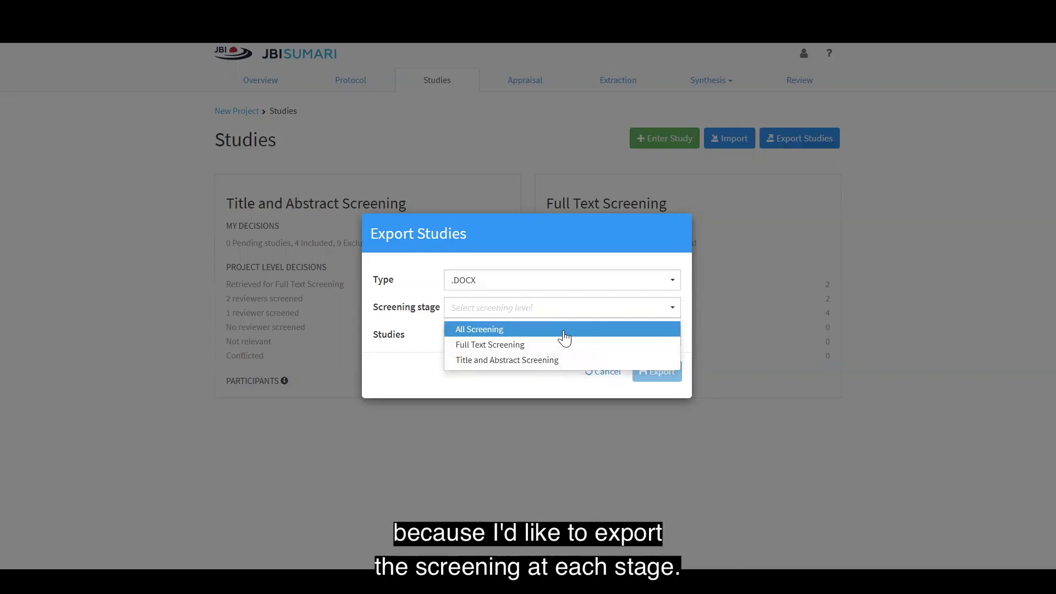
pyautogui.click(479, 329)
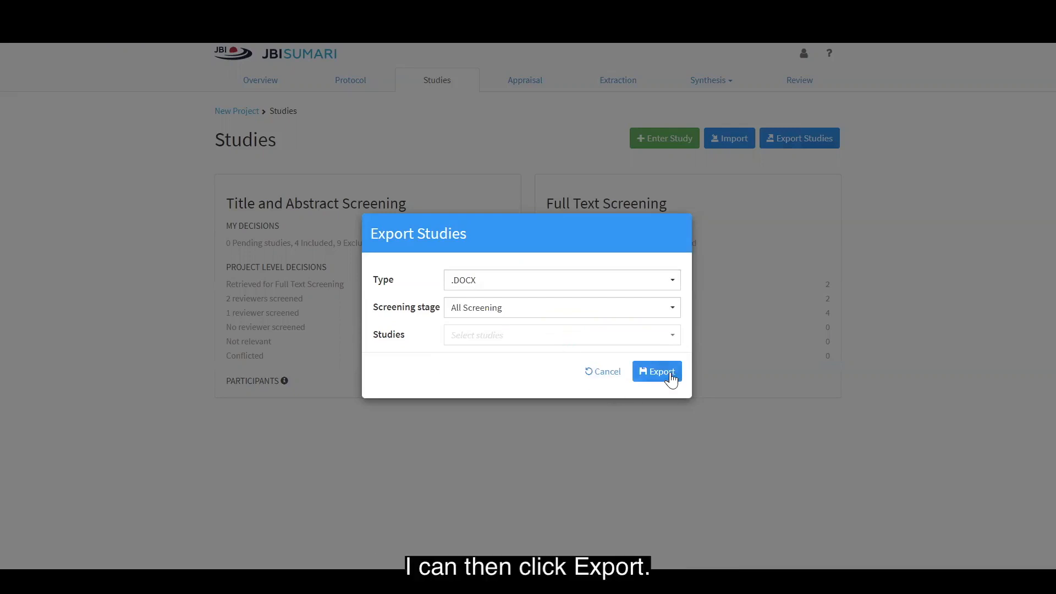
pyautogui.click(657, 372)
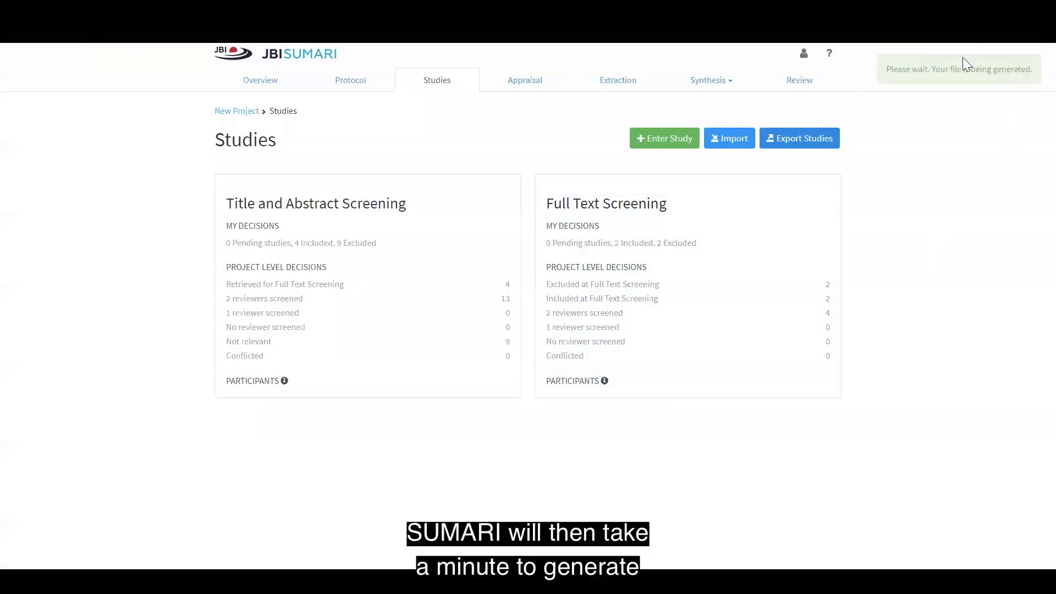
pyautogui.moveTo(1020, 148)
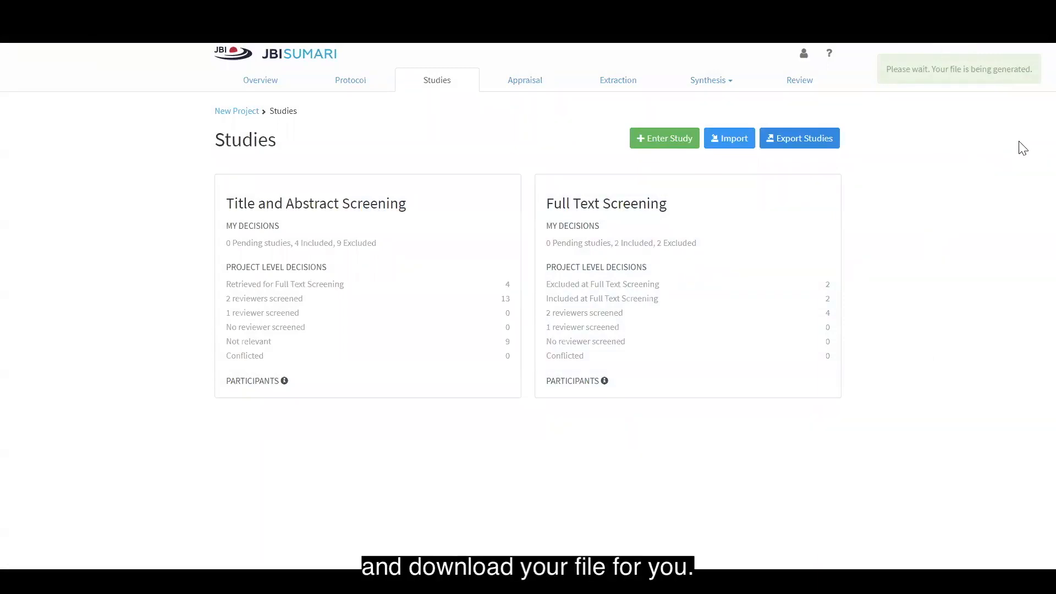
pyautogui.click(800, 137)
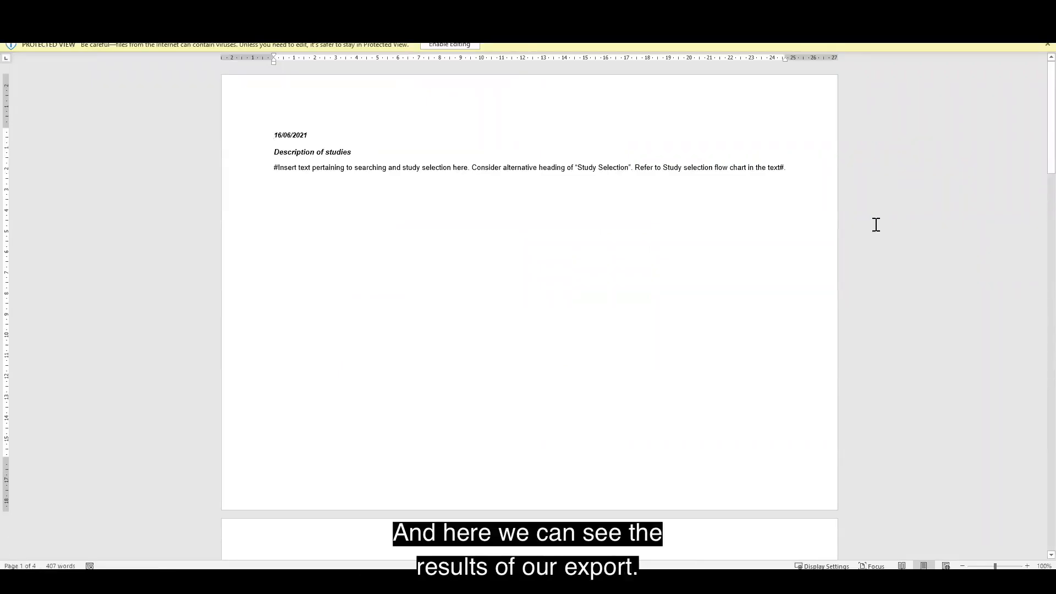
pyautogui.moveTo(287, 168)
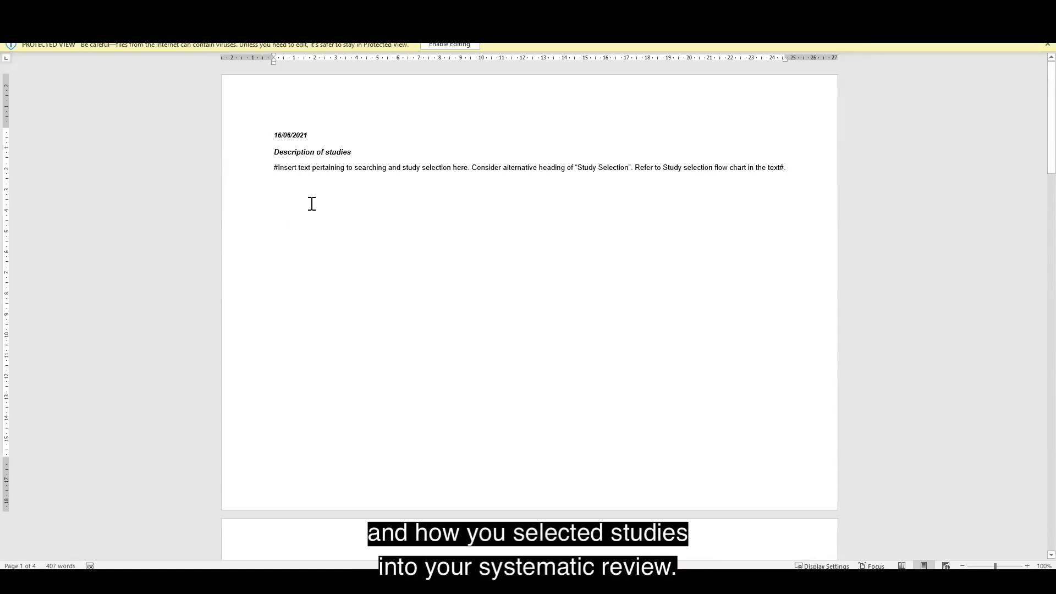
pyautogui.moveTo(340, 191)
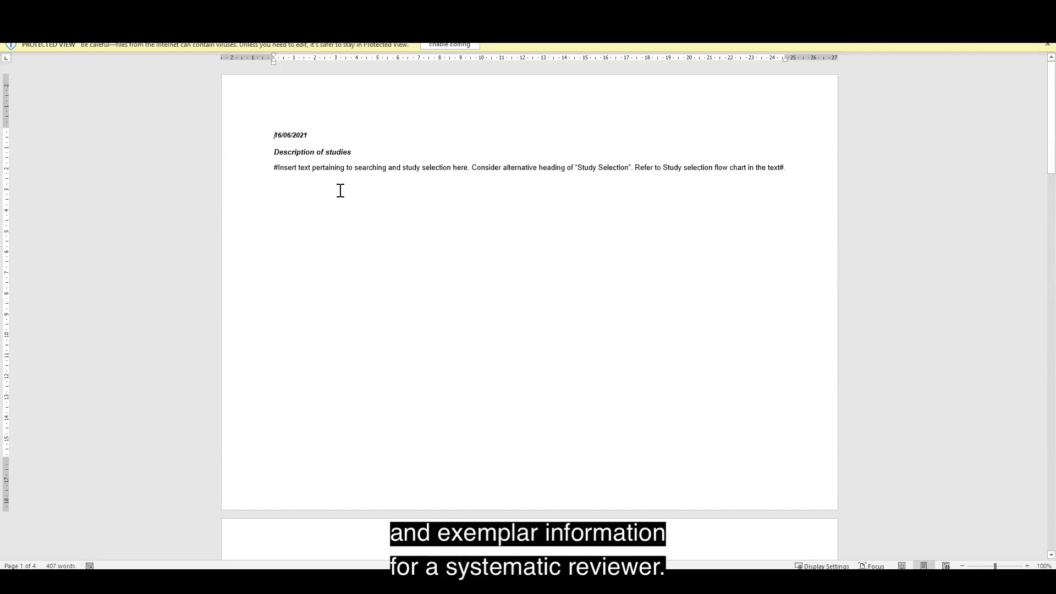
pyautogui.moveTo(344, 191)
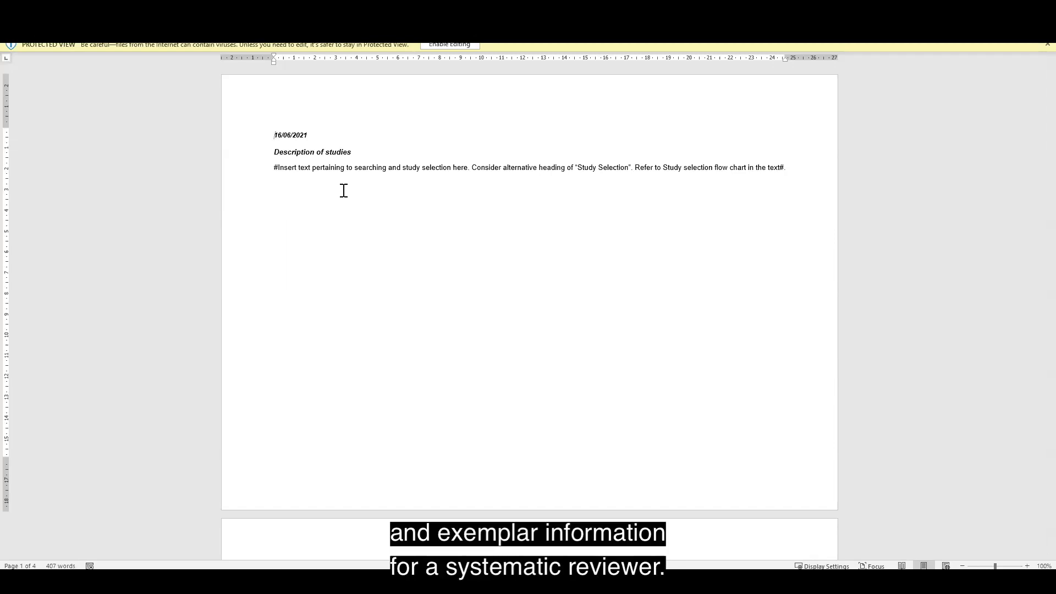
# Step: Scroll to the PRISMA 2020 flow diagram showing 13 records screened, 2 included
pyautogui.scroll(-3)
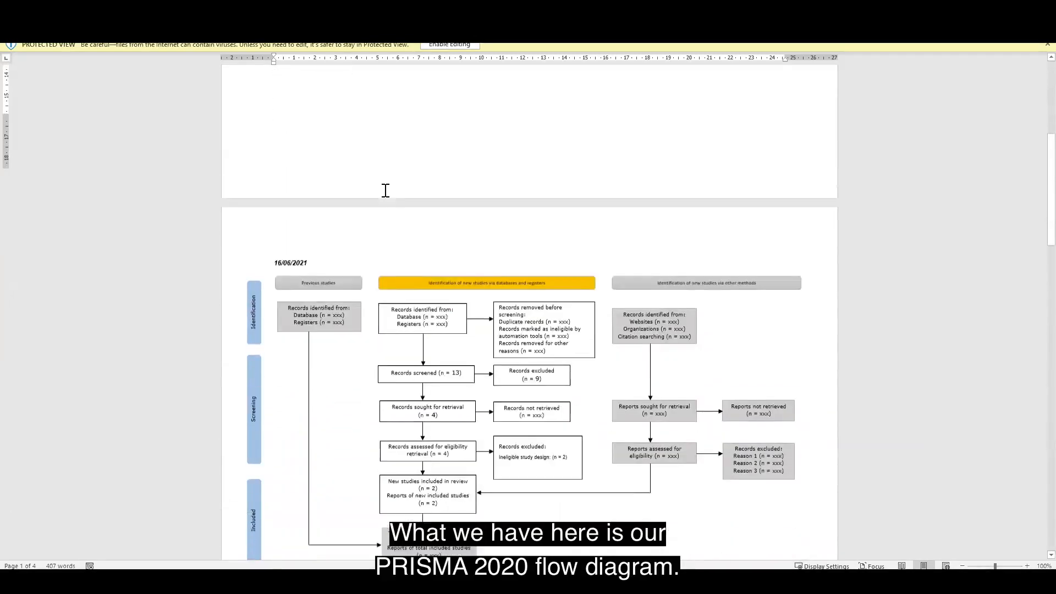
pyautogui.scroll(-3)
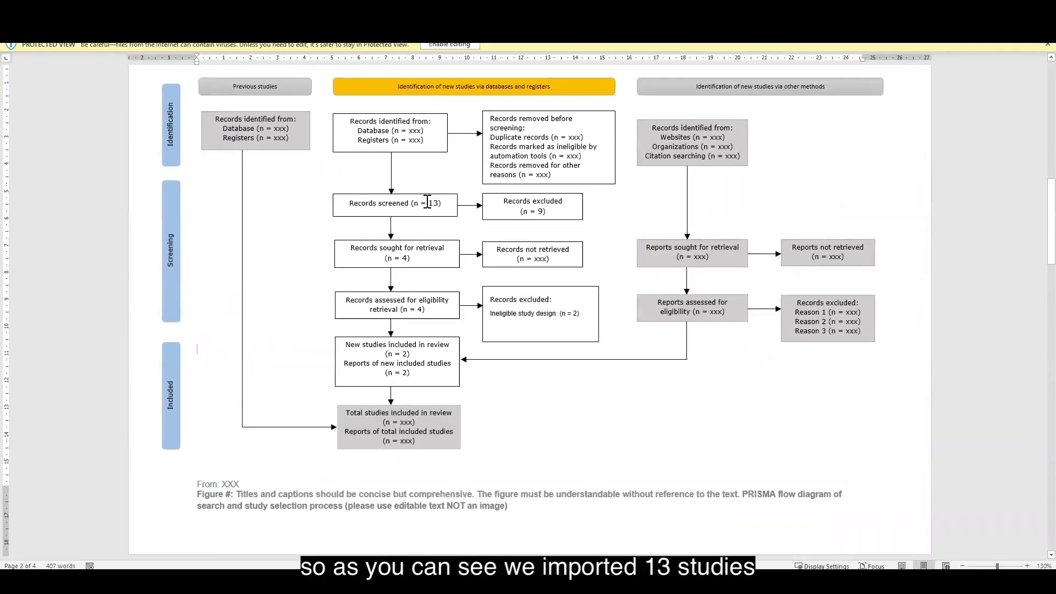
pyautogui.moveTo(349, 208)
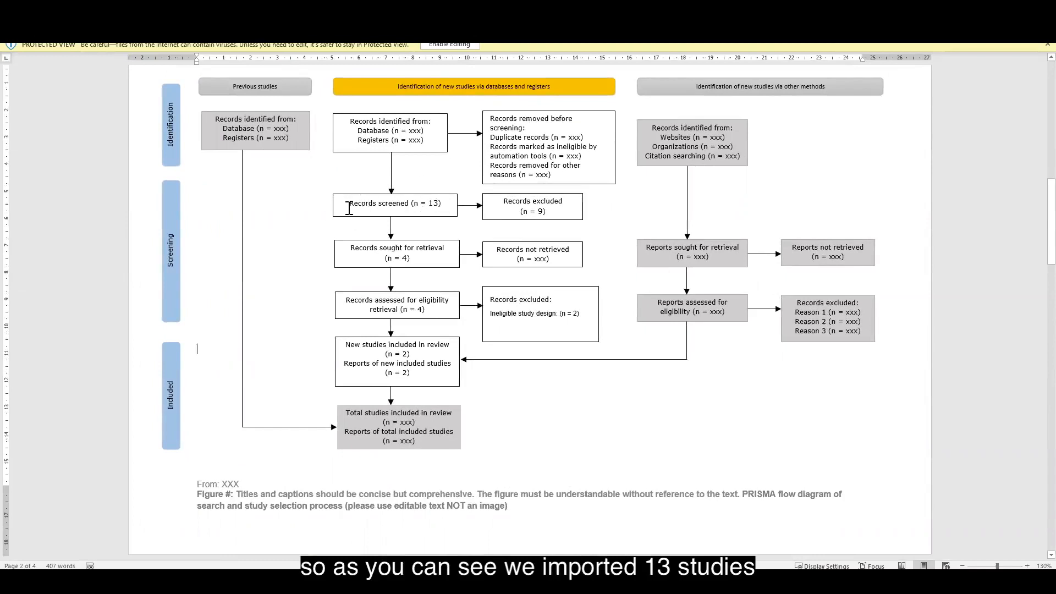
pyautogui.moveTo(453, 222)
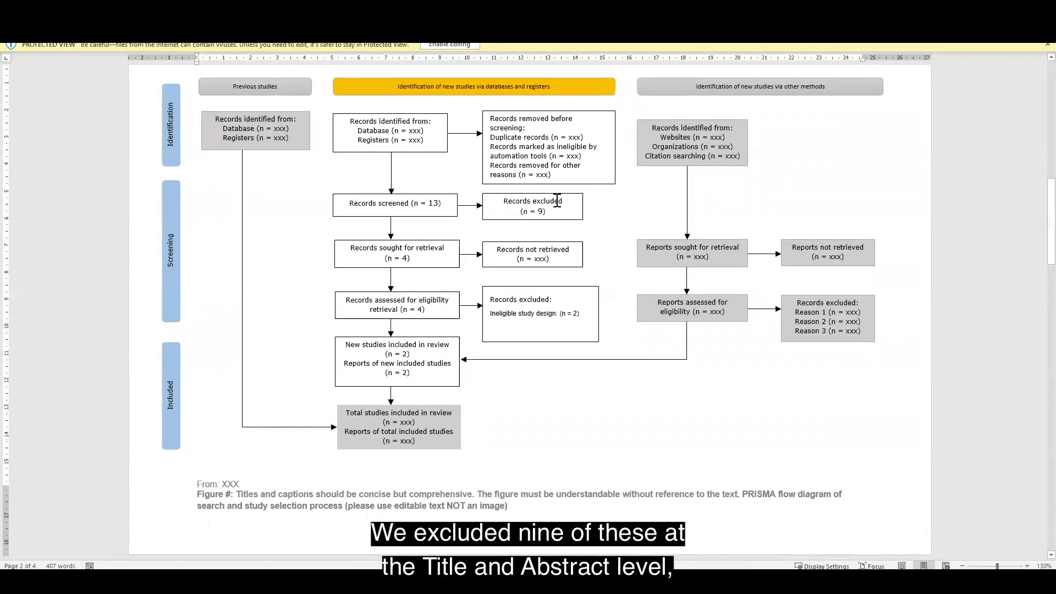
pyautogui.moveTo(519, 208)
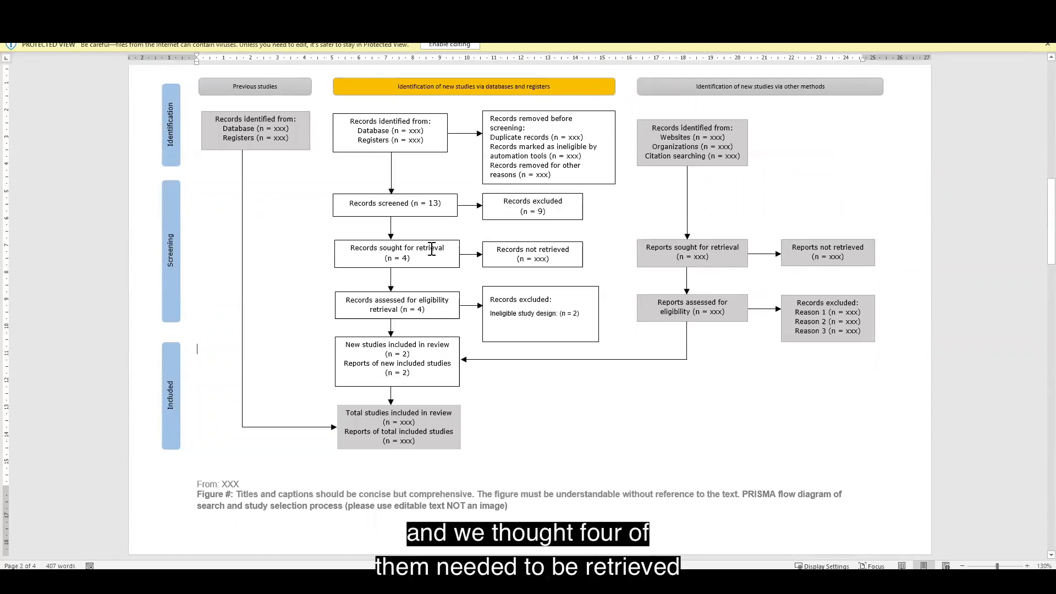
pyautogui.moveTo(385, 256)
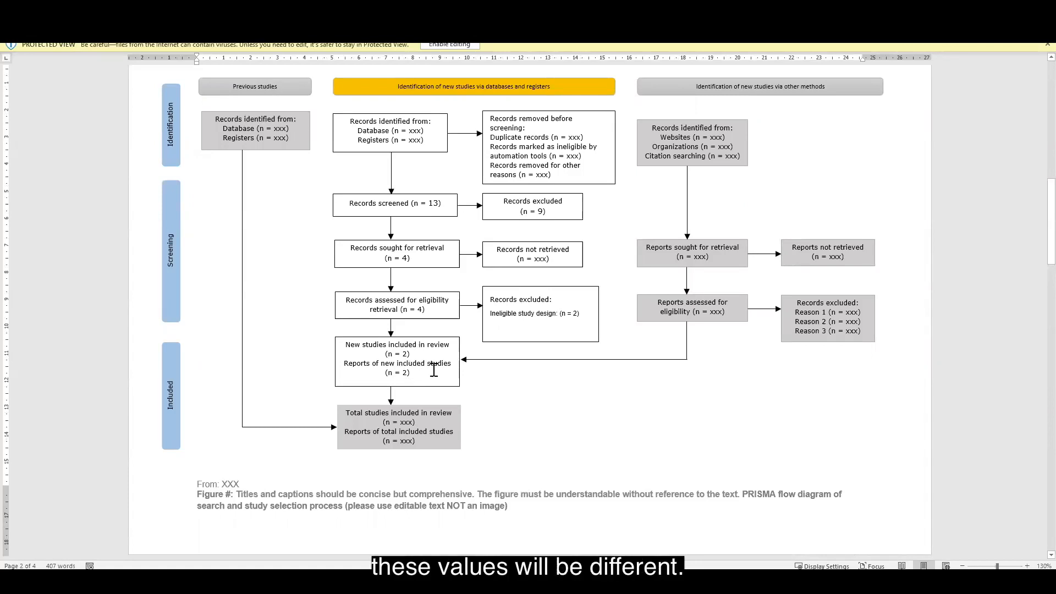
pyautogui.scroll(-3)
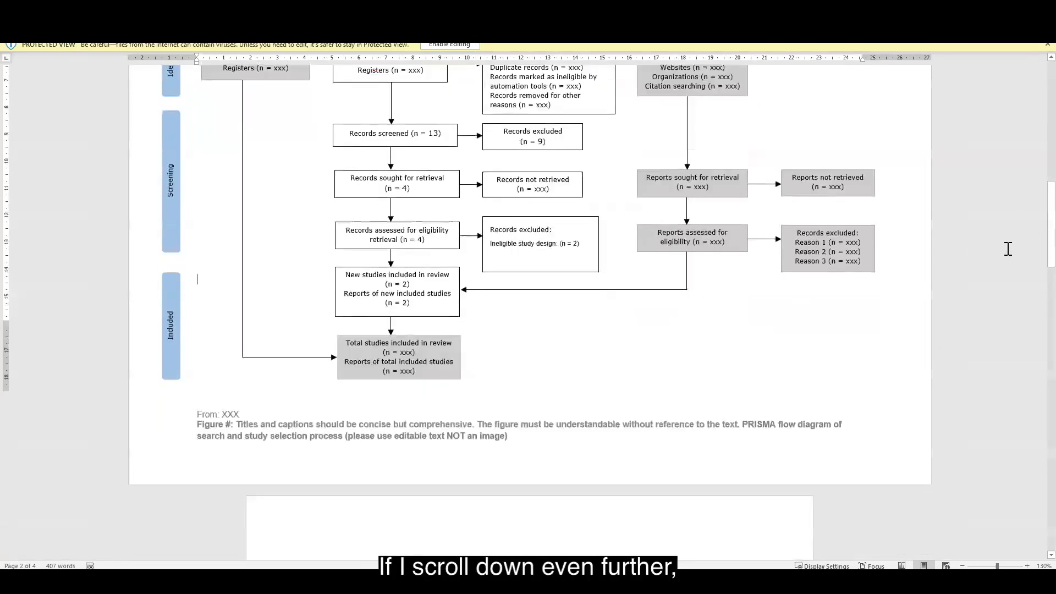
# Step: Scroll past the characteristics placeholder to Appendix XX: Included studies
pyautogui.scroll(-3)
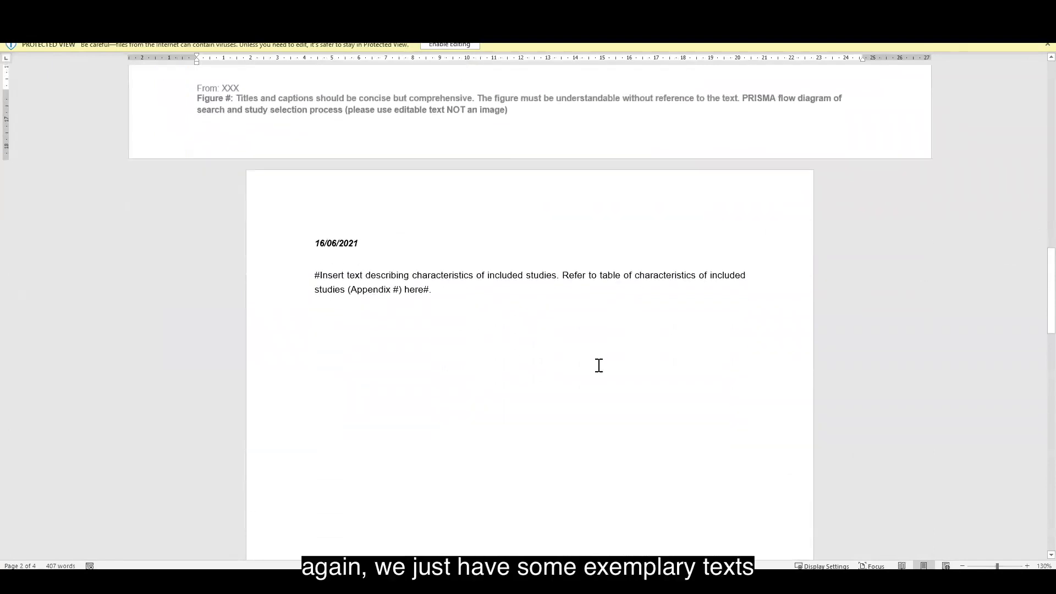
pyautogui.moveTo(794, 320)
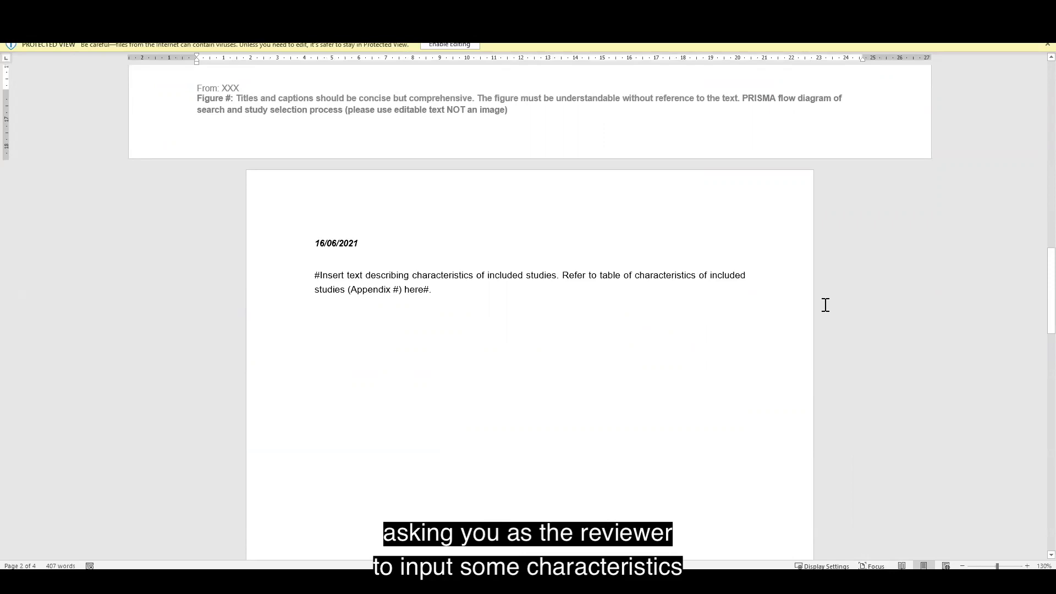
pyautogui.scroll(-3)
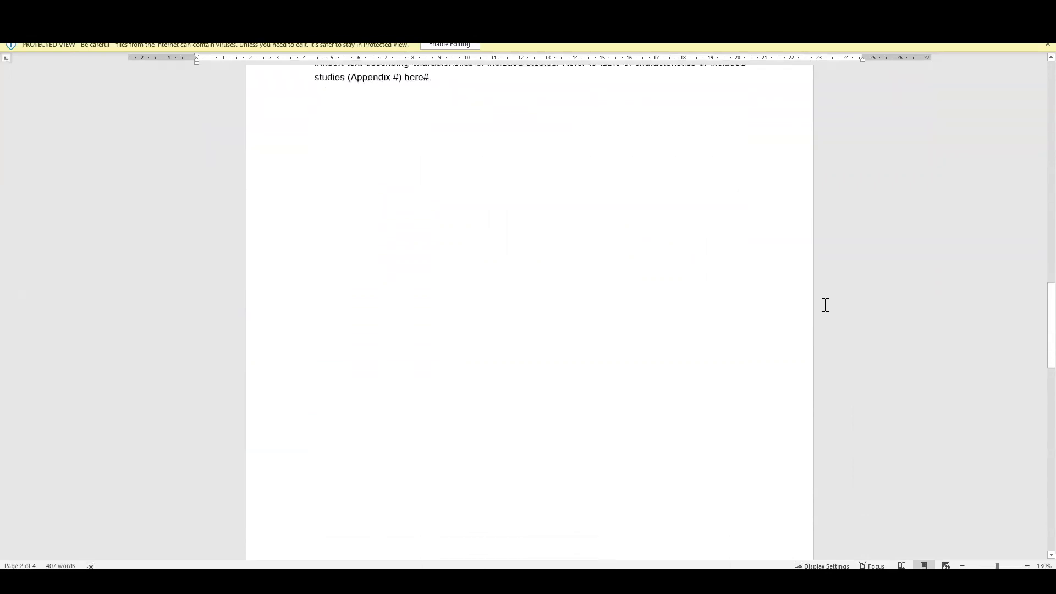
pyautogui.scroll(-3)
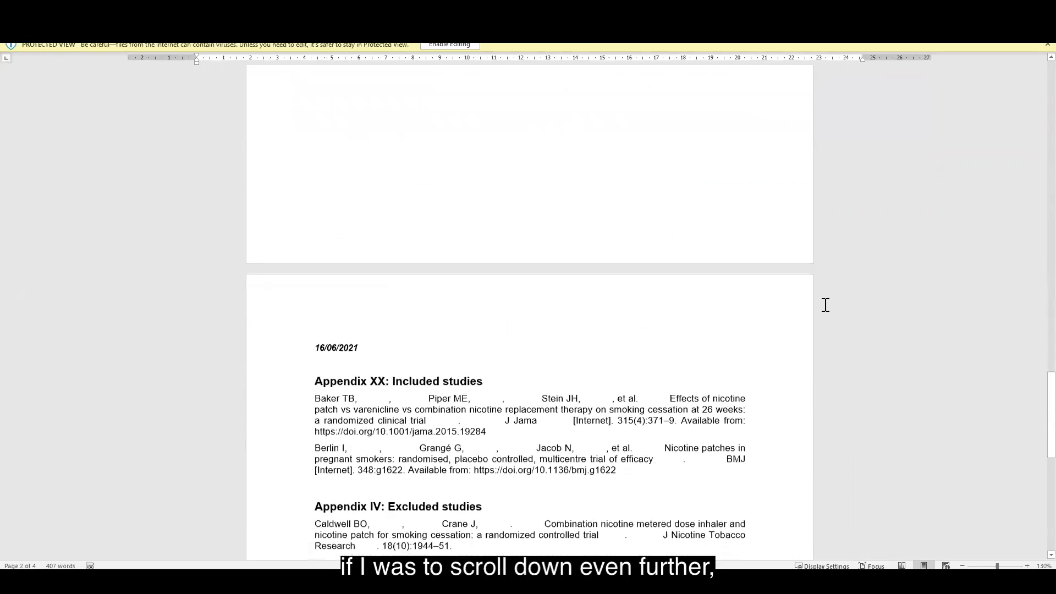
# Step: Scroll to Appendix IV: Excluded studies, showing two trials excluded for ineligible study design
pyautogui.scroll(-3)
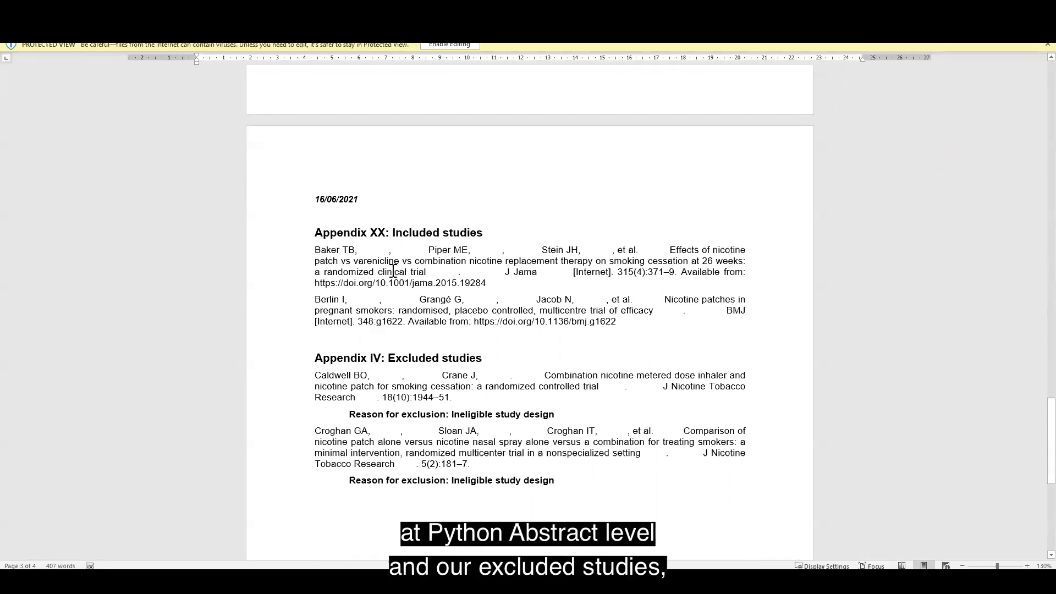
pyautogui.scroll(-3)
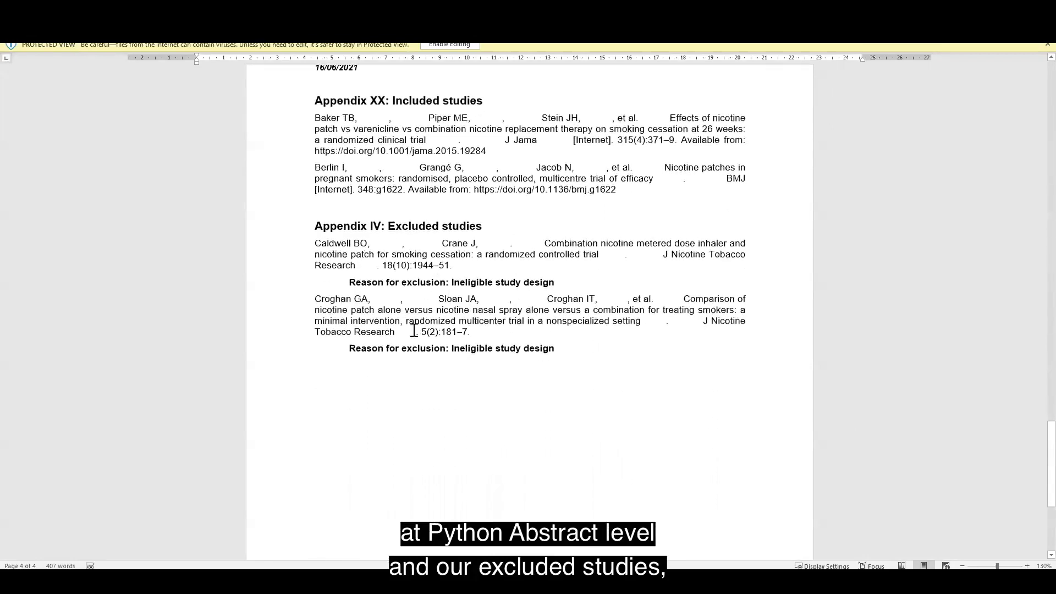